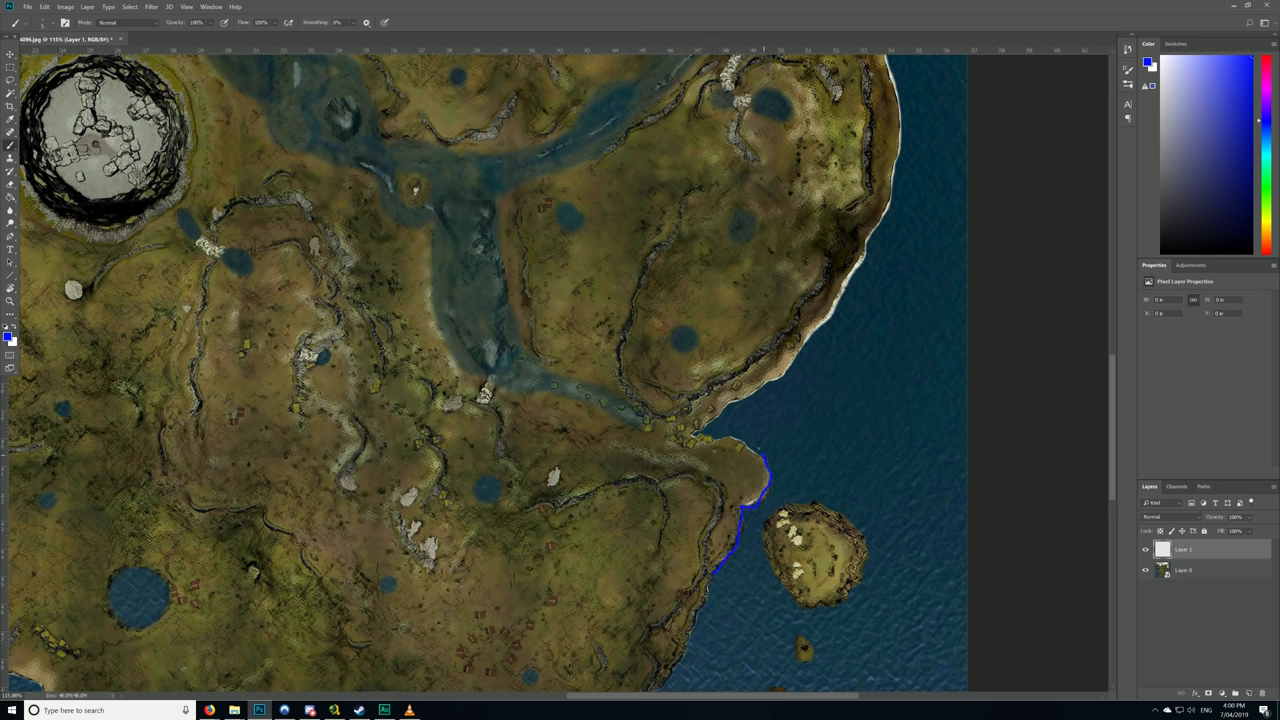
Brush dark-blue strokes along the eastern coast, into the inlet and north up the river bank.
left_click_drag(700, 430, 844, 290)
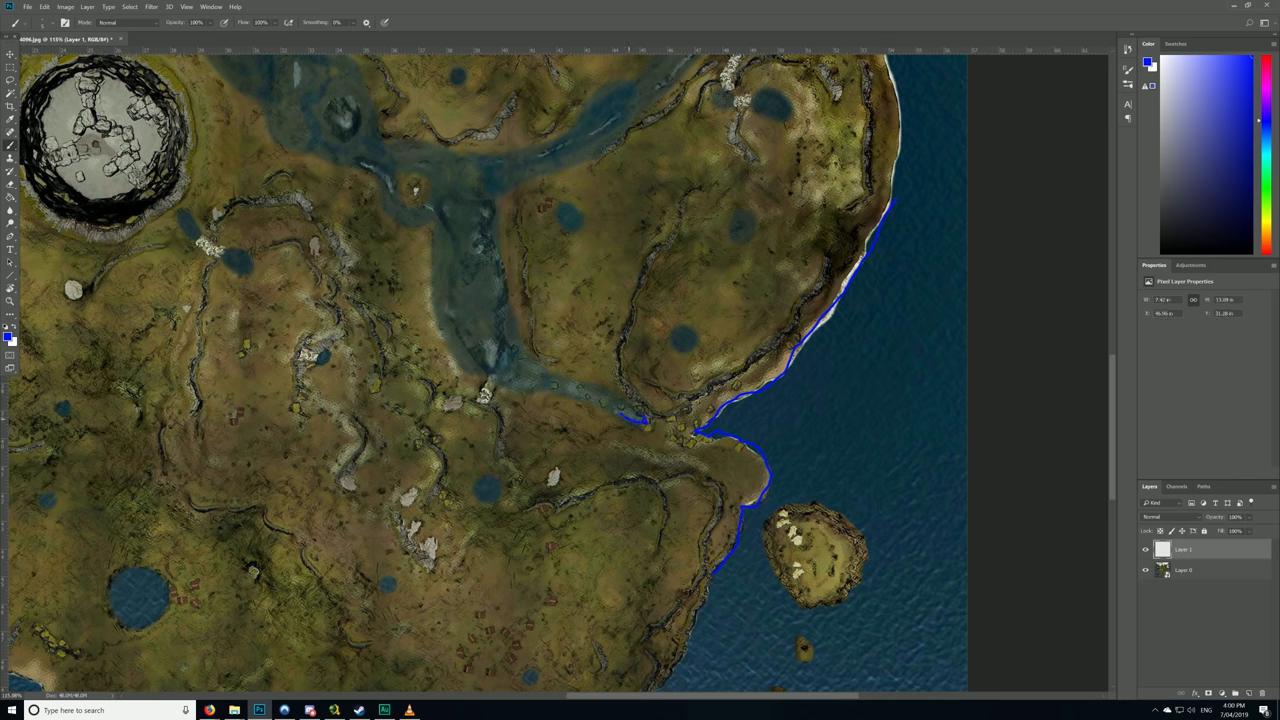
left_click_drag(436, 232, 624, 410)
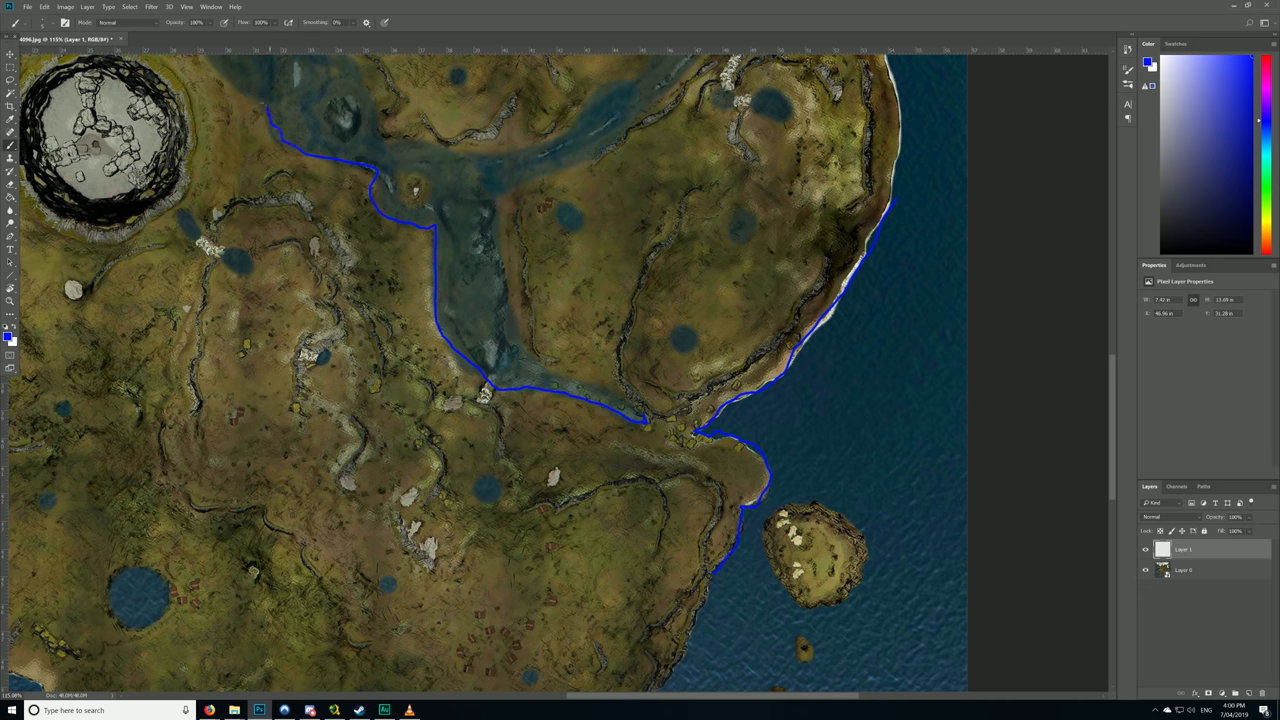
left_click_drag(350, 170, 390, 130)
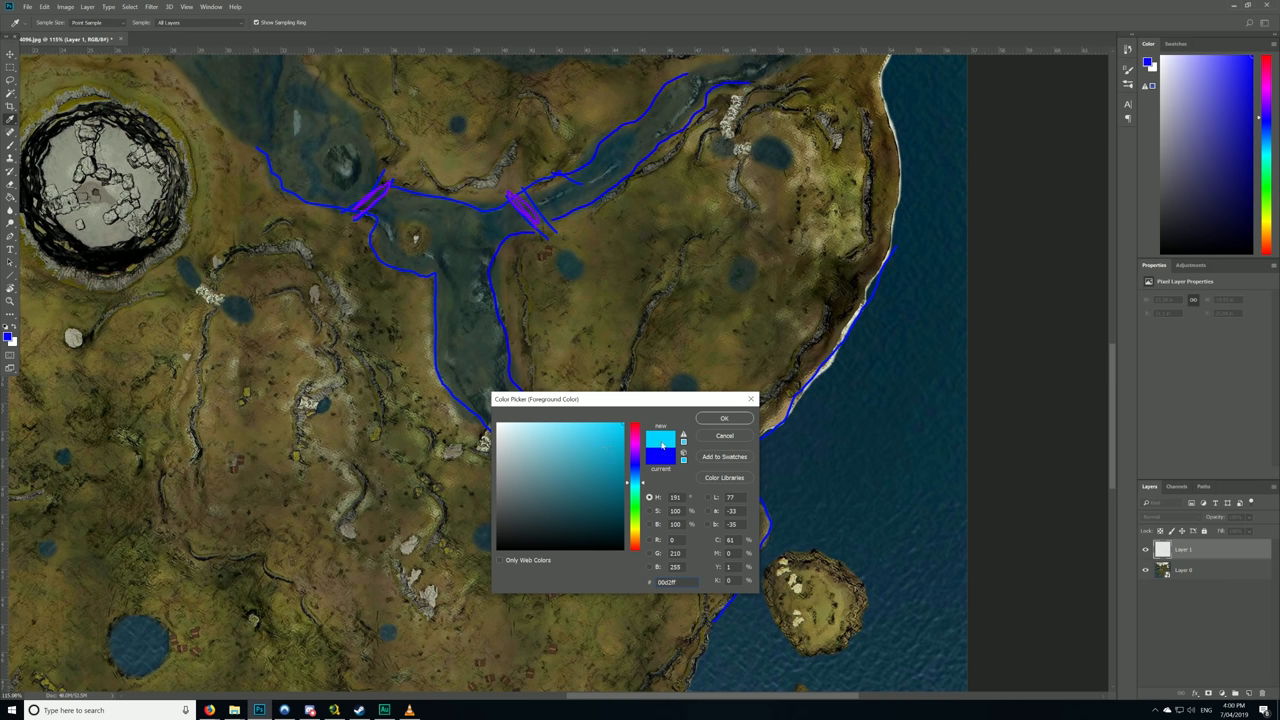
Confirm the light-blue colour and brush a cliff line across the eastern area.
left_click(724, 418)
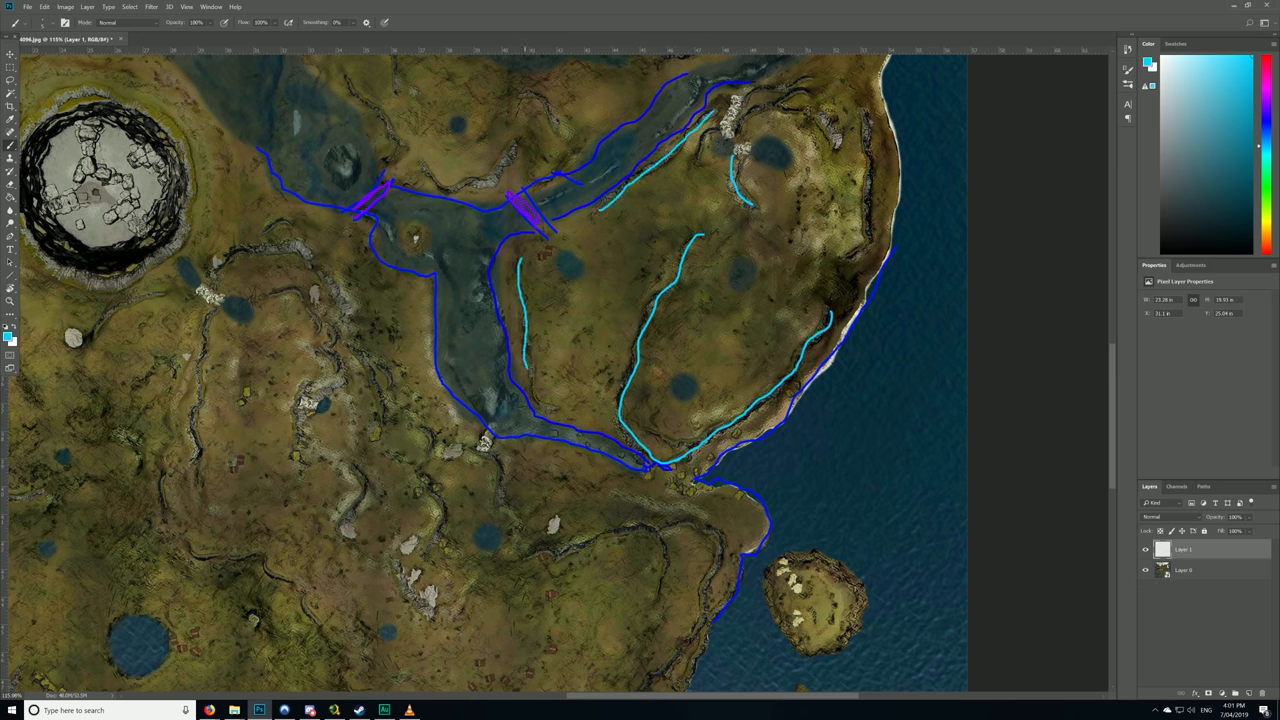
left_click_drag(490, 436, 690, 560)
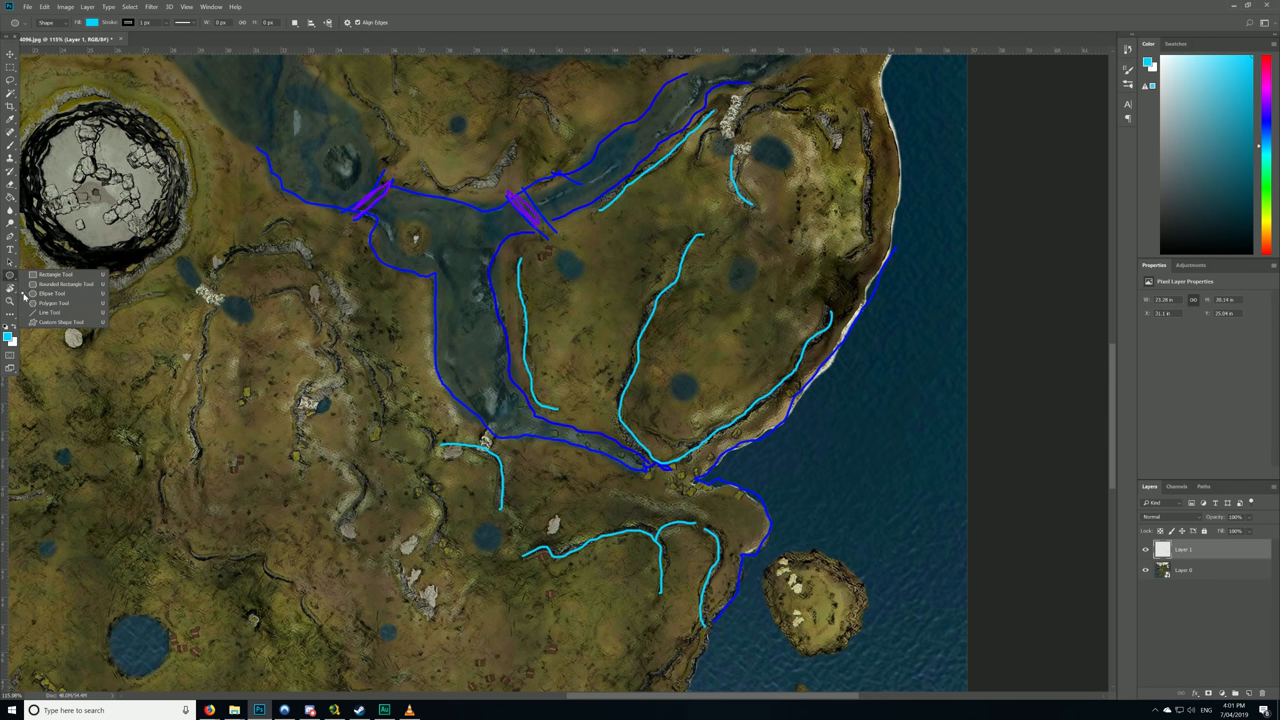
left_click(380, 22)
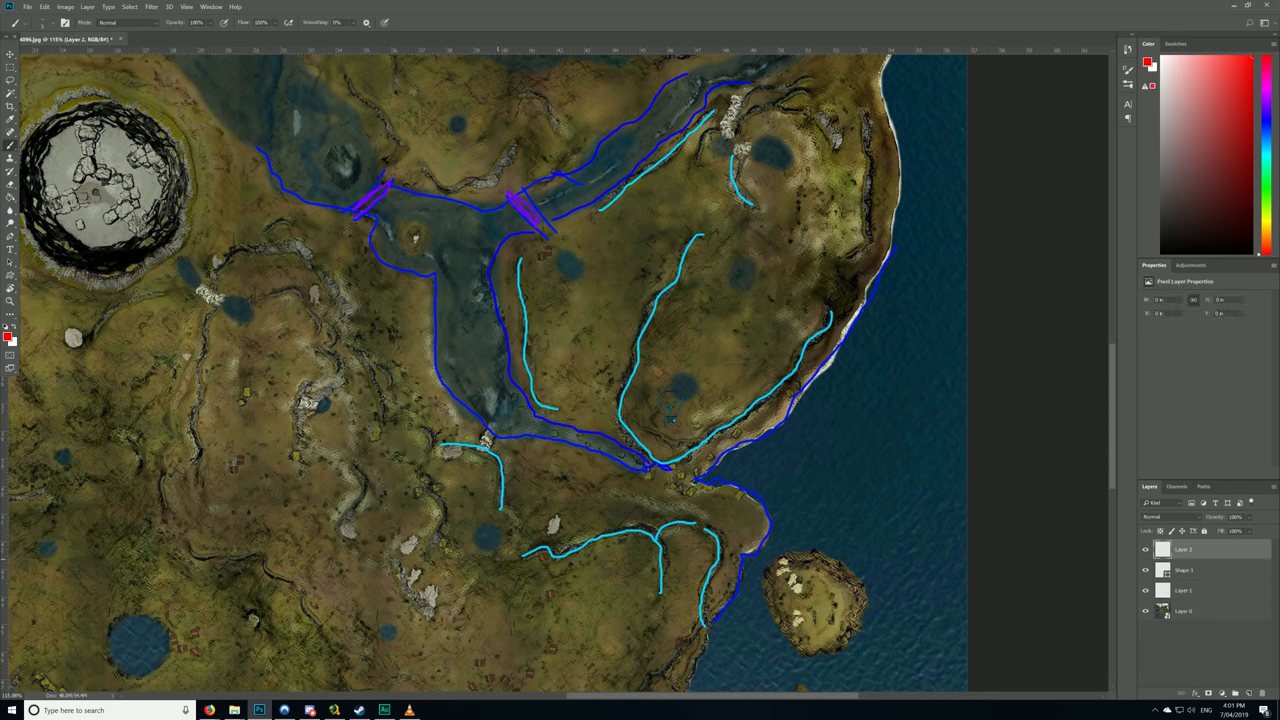
Paint a red route from the south, north through the valley, across the northern river toward the east.
left_click_drag(504, 600, 520, 624)
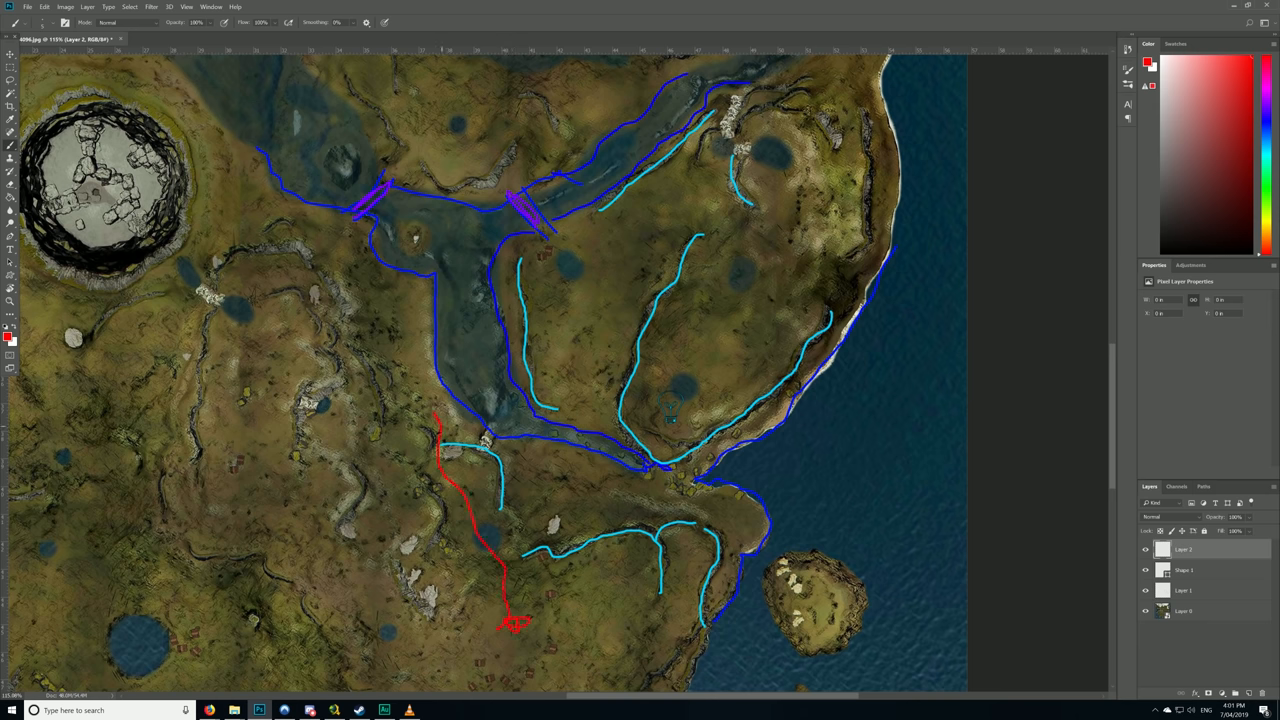
left_click_drag(430, 420, 384, 196)
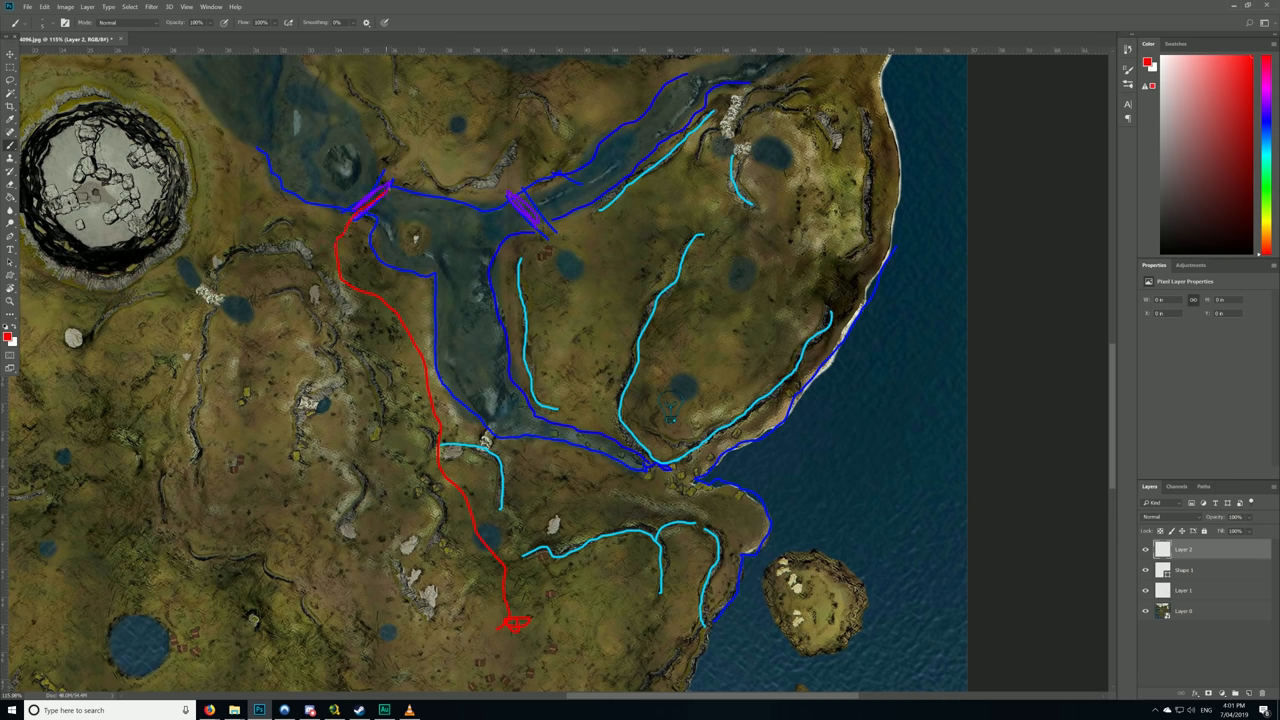
left_click_drag(384, 196, 550, 150)
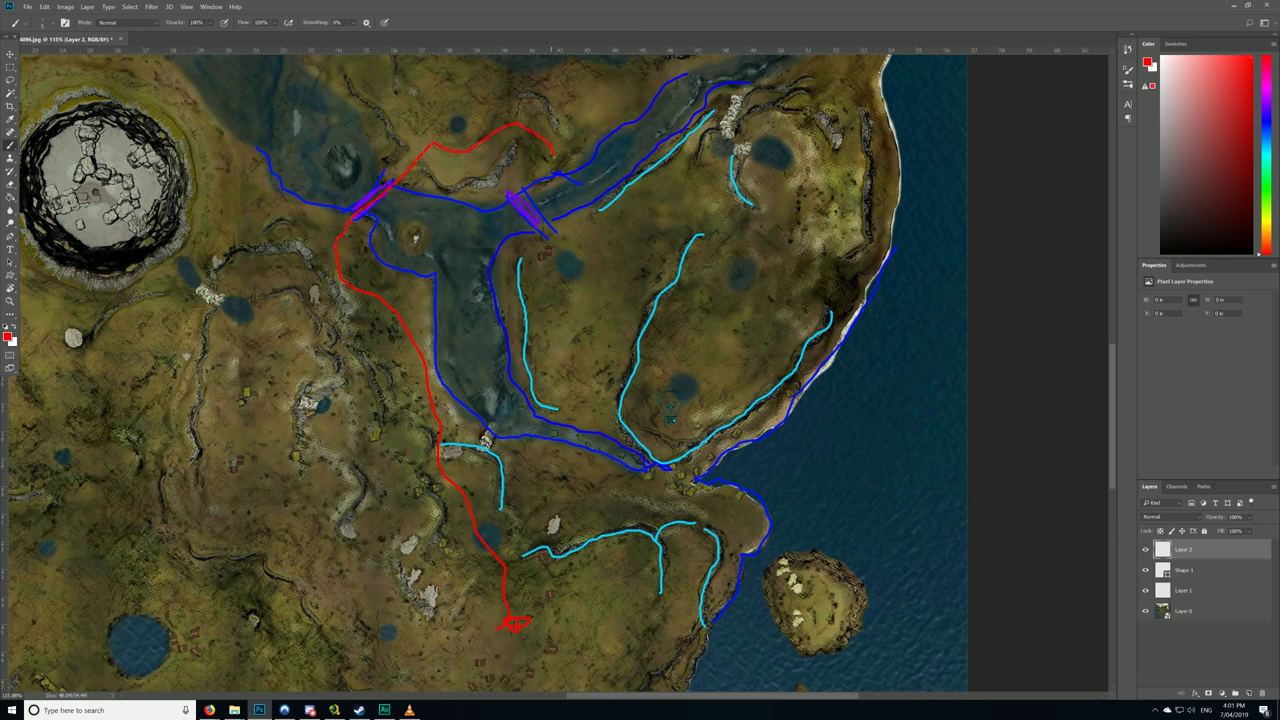
left_click_drag(516, 160, 636, 230)
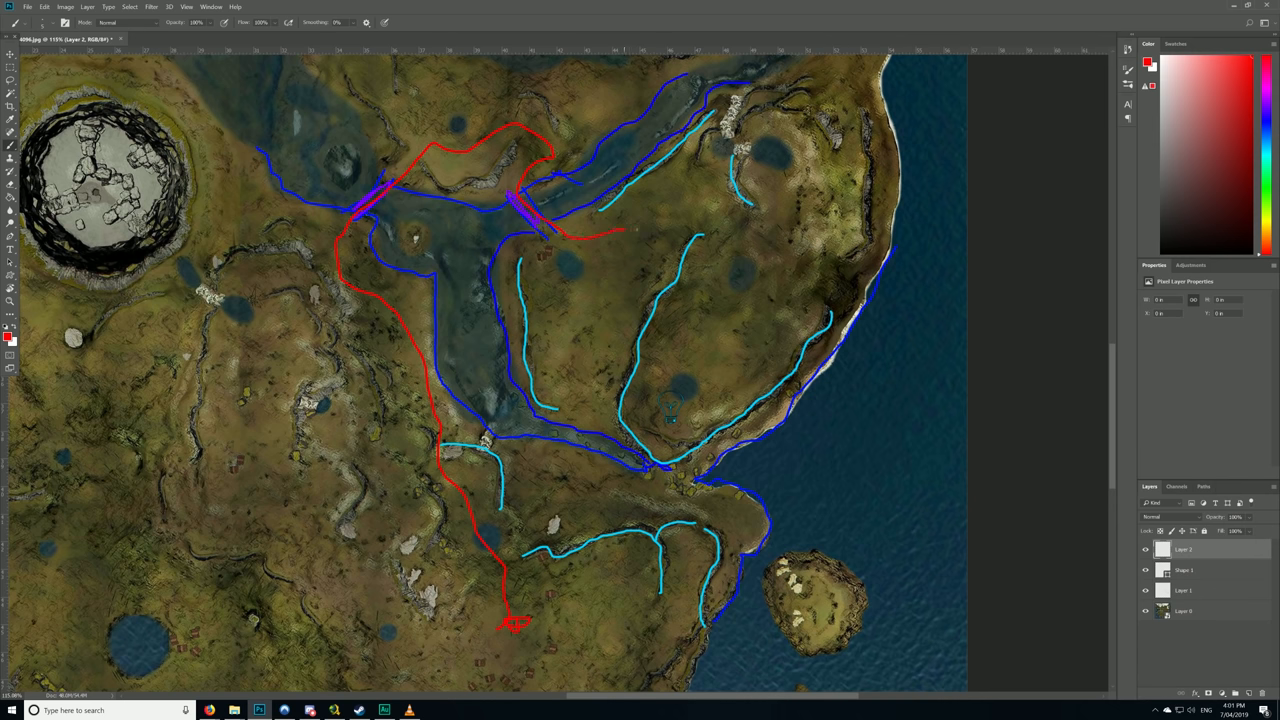
left_click_drag(600, 230, 700, 370)
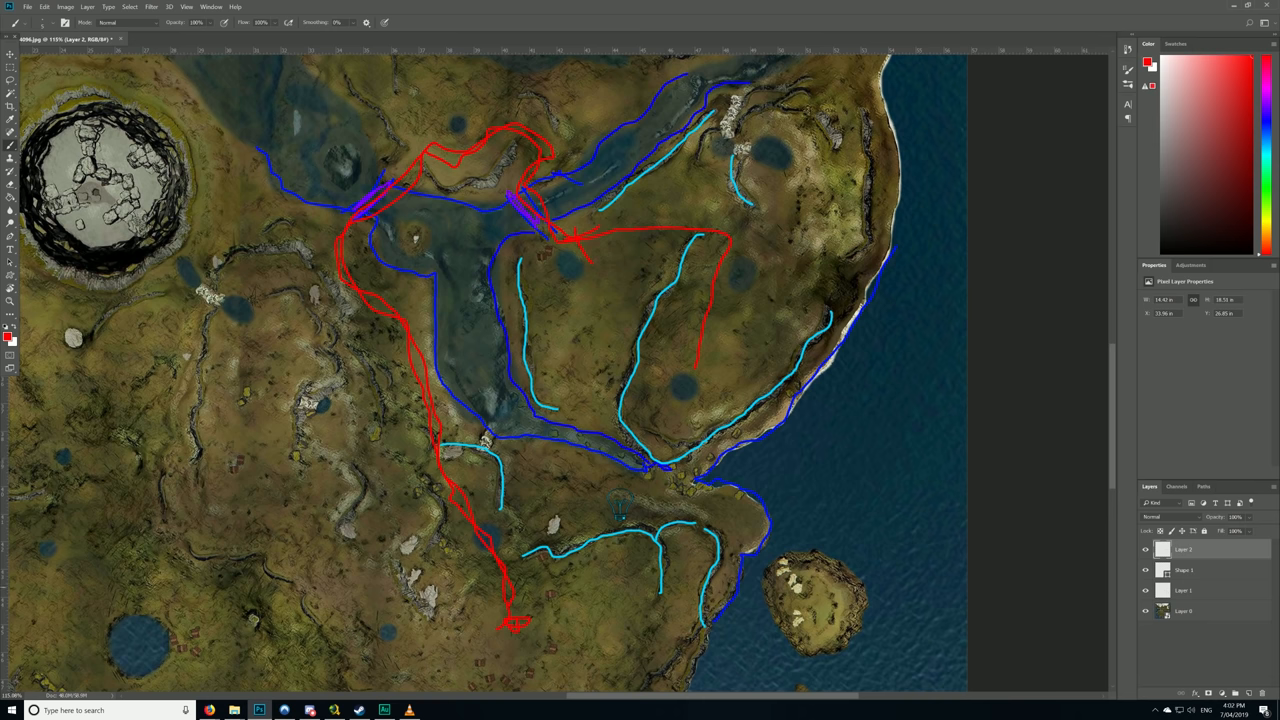
Add red routes across the eastern plateau toward the southeast junction.
left_click_drag(650, 436, 576, 584)
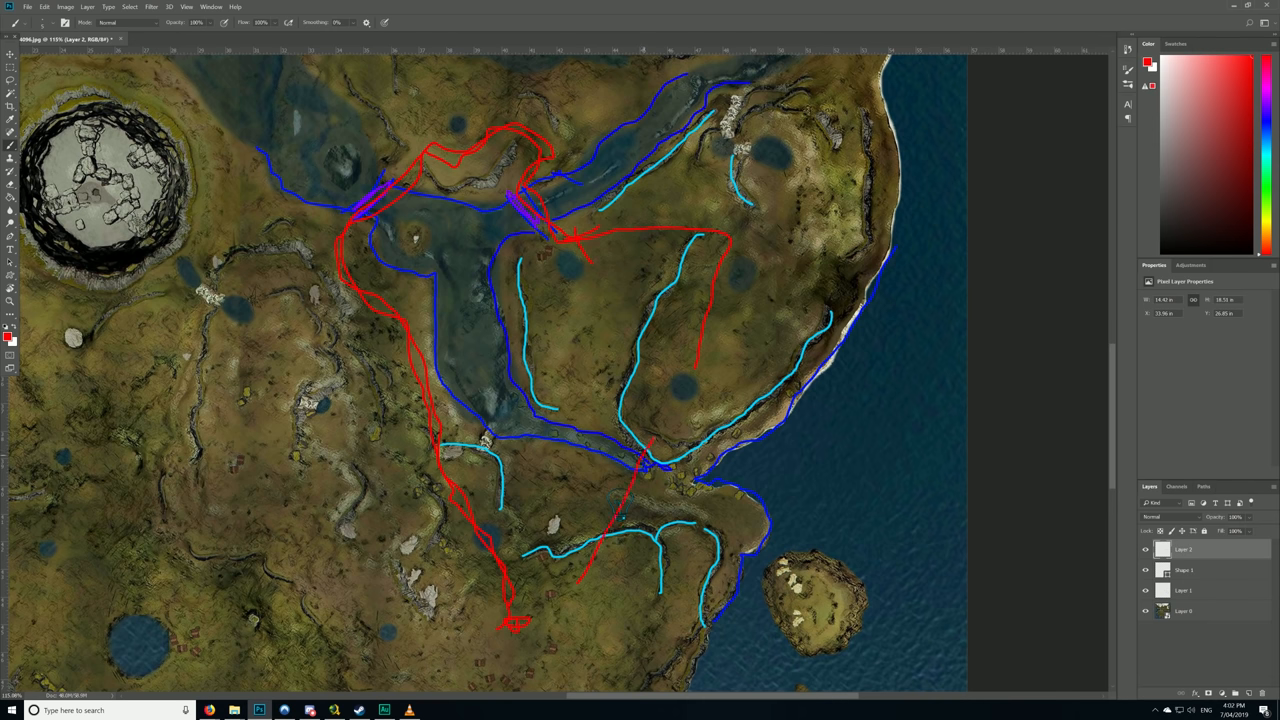
left_click_drag(656, 436, 596, 576)
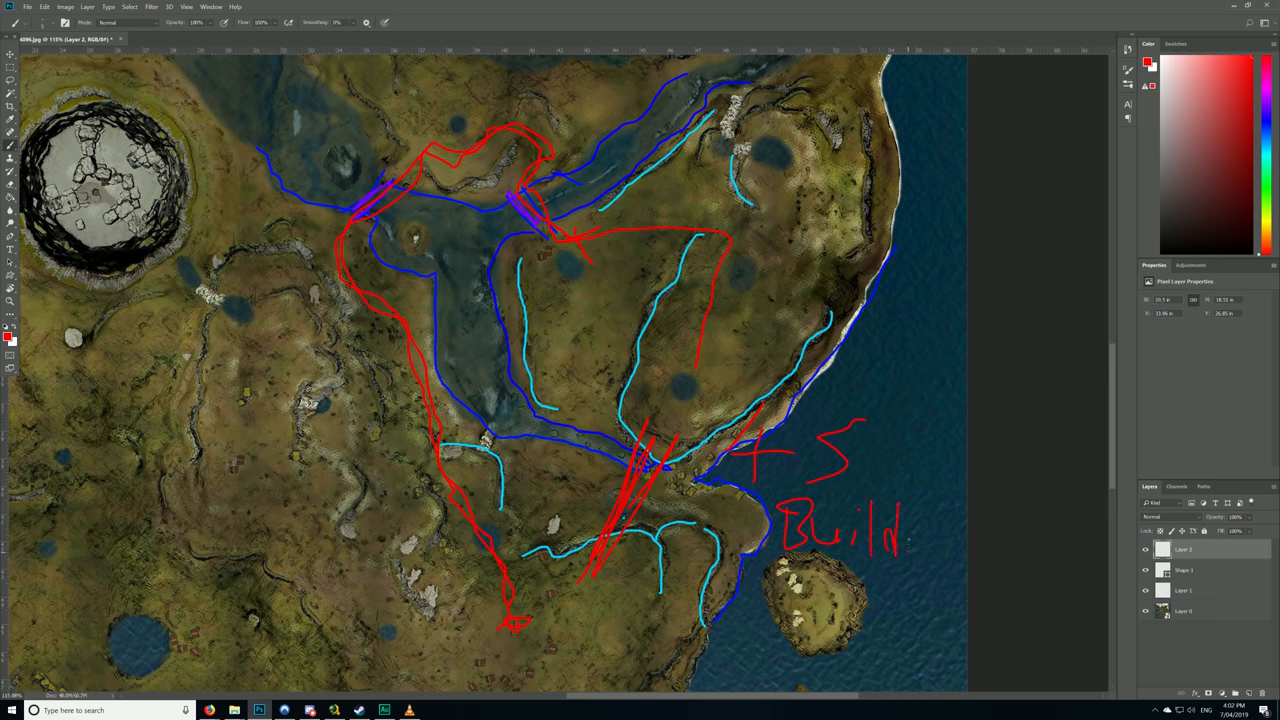
Handwrite '45 Buildings' in red by the southeast coast and sketch red marks in the west.
left_click_drag(900, 540, 964, 540)
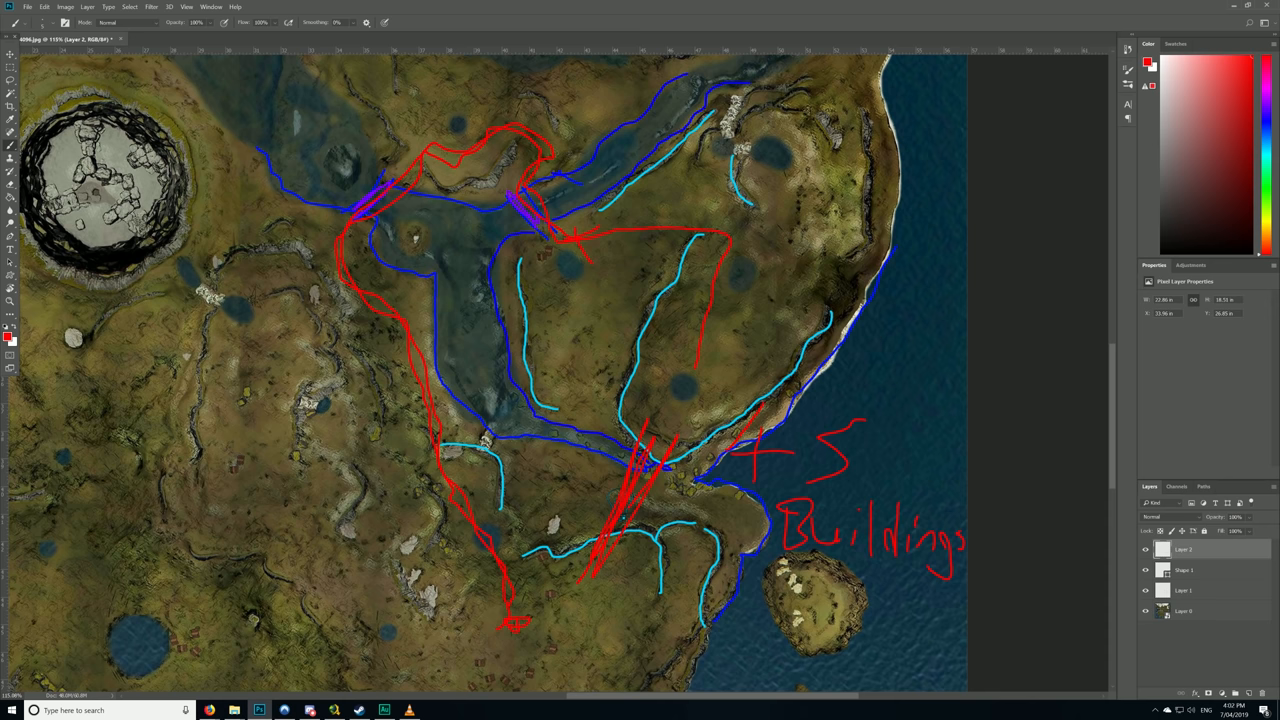
left_click_drag(128, 324, 120, 390)
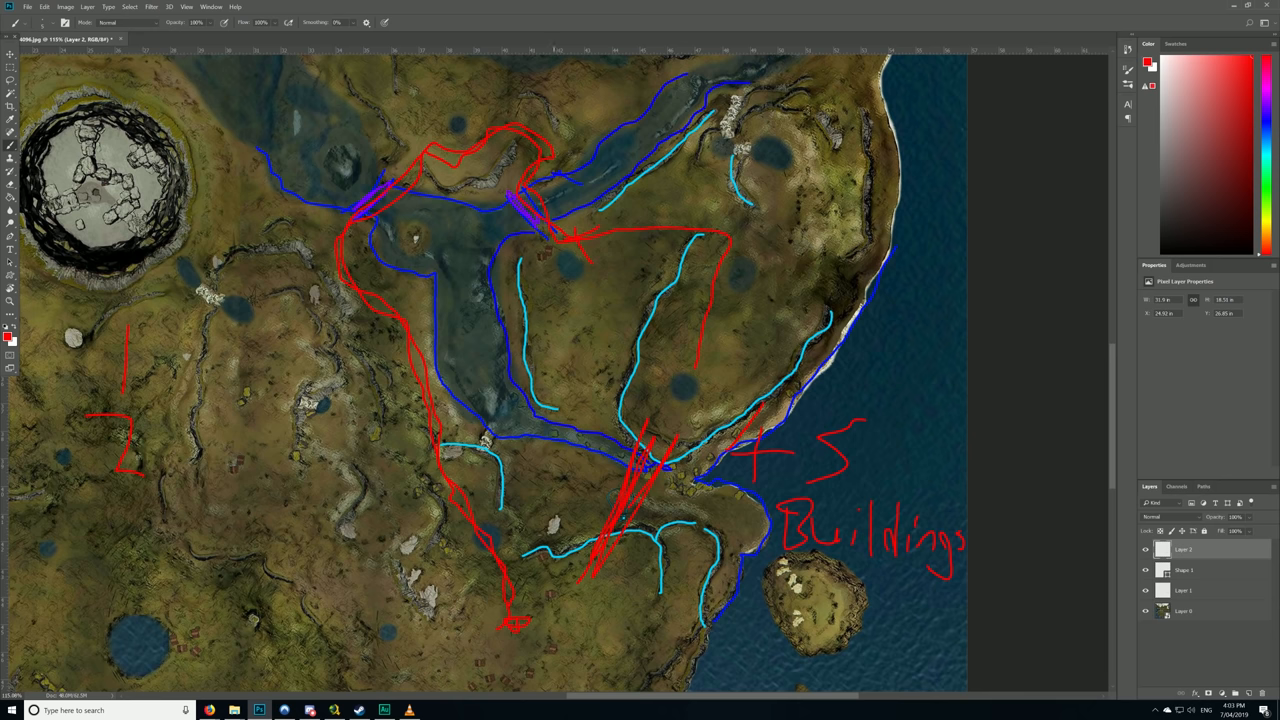
left_click_drag(100, 510, 120, 580)
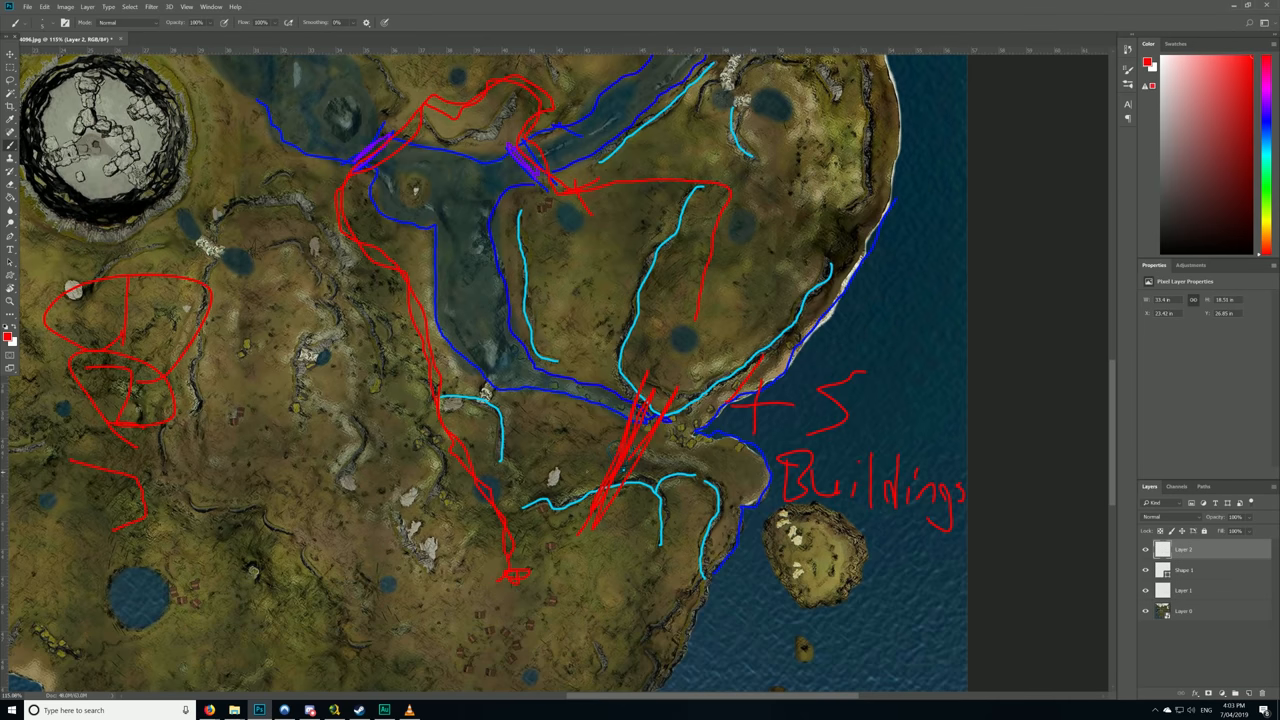
Circle a southwest spot in red, add route lines around it and a red arrow across the southern bay.
scroll("down", 3)
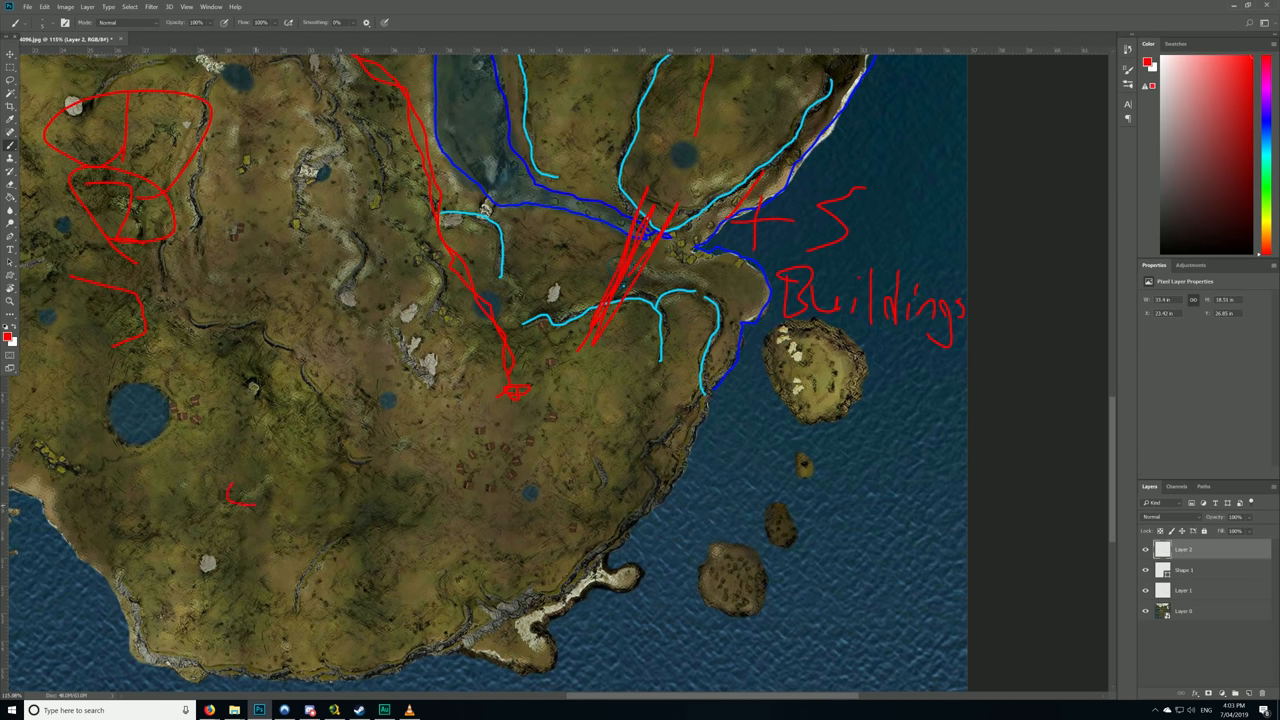
left_click_drag(244, 490, 244, 490)
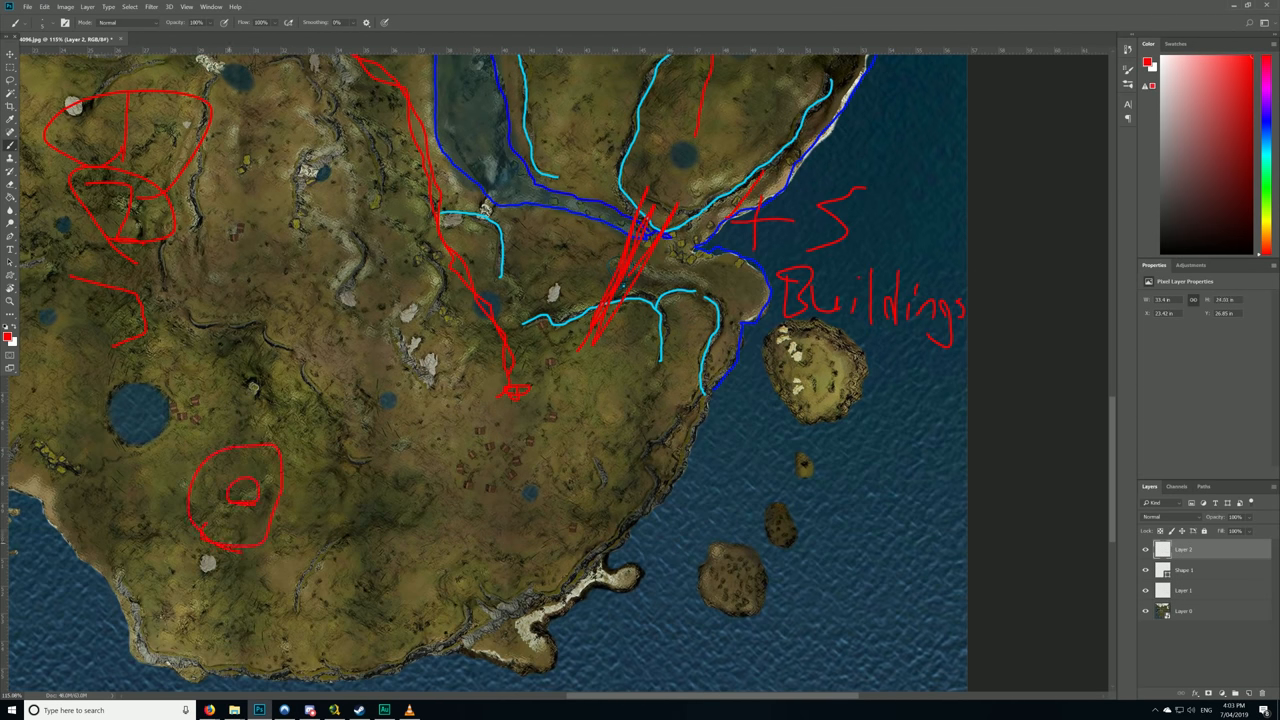
left_click_drag(244, 490, 310, 500)
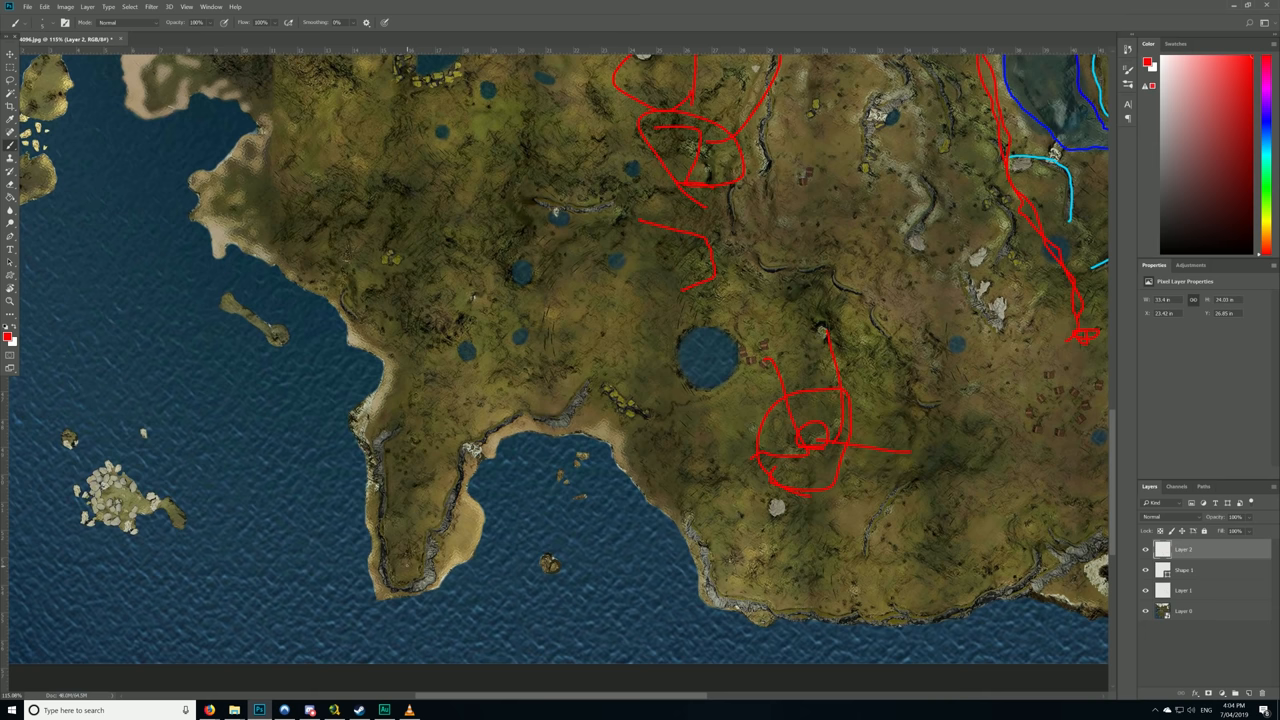
left_click_drag(420, 510, 630, 600)
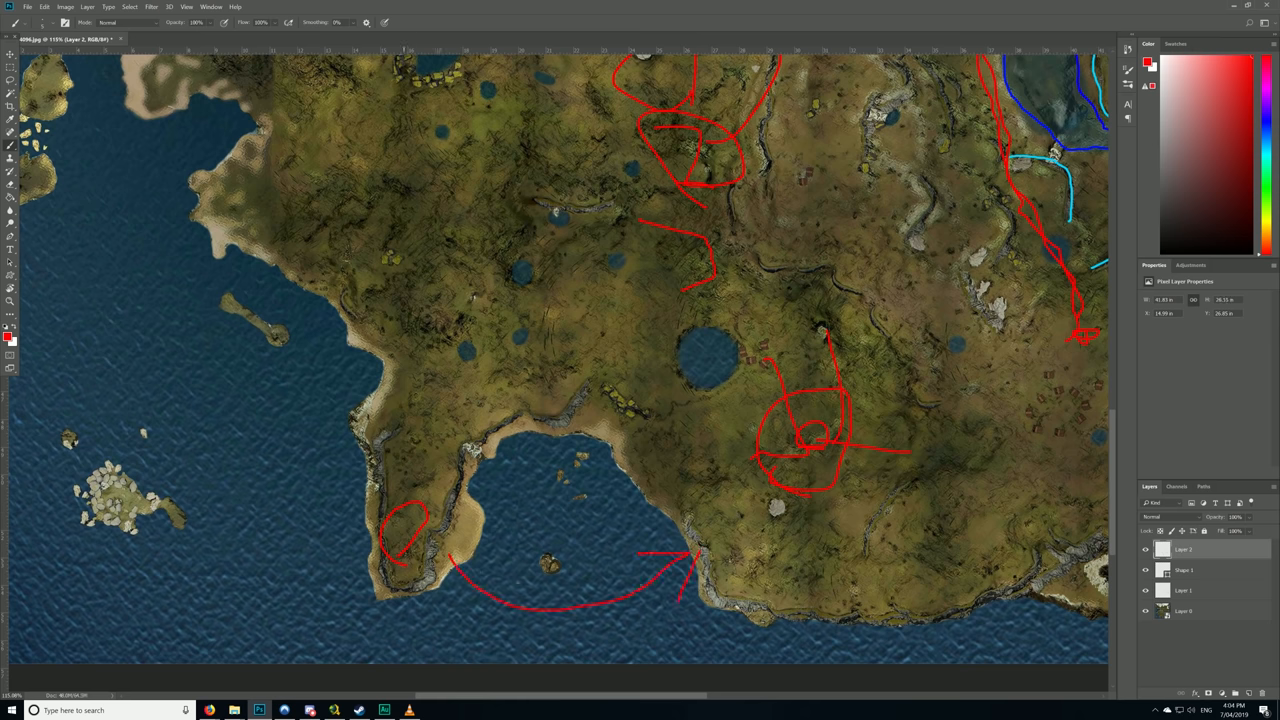
left_click_drag(450, 480, 720, 490)
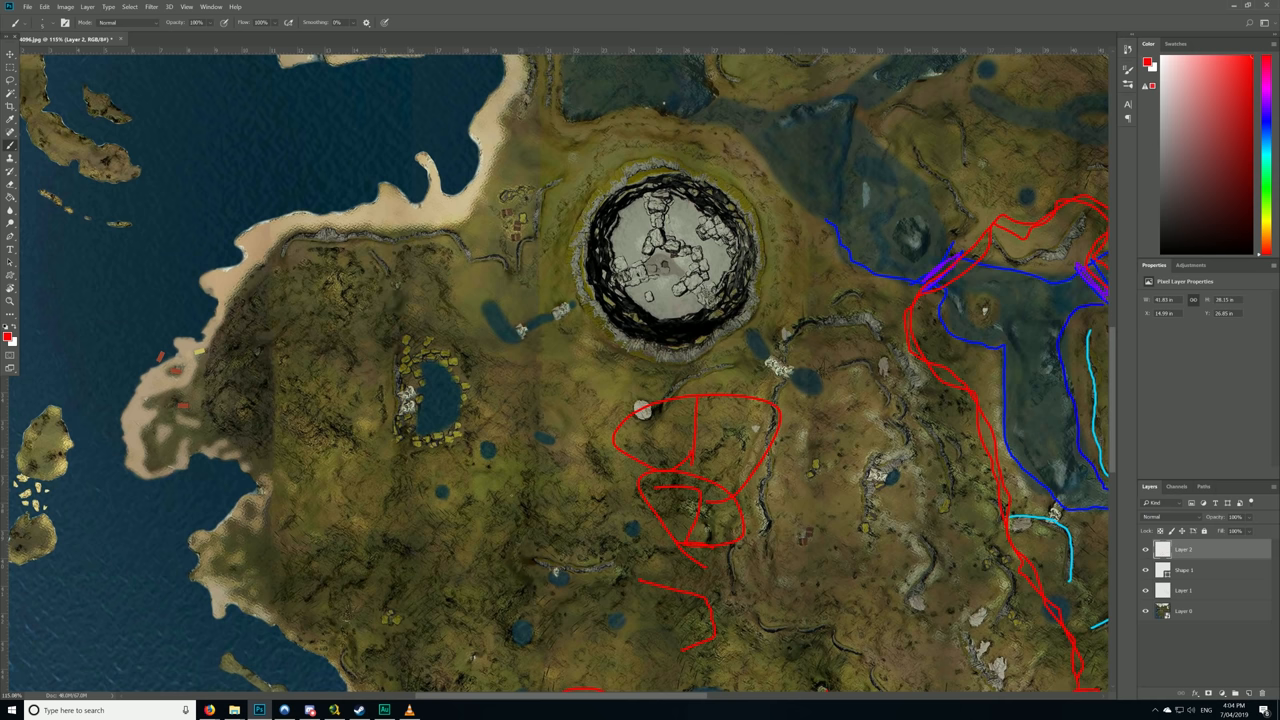
left_click_drag(40, 440, 70, 490)
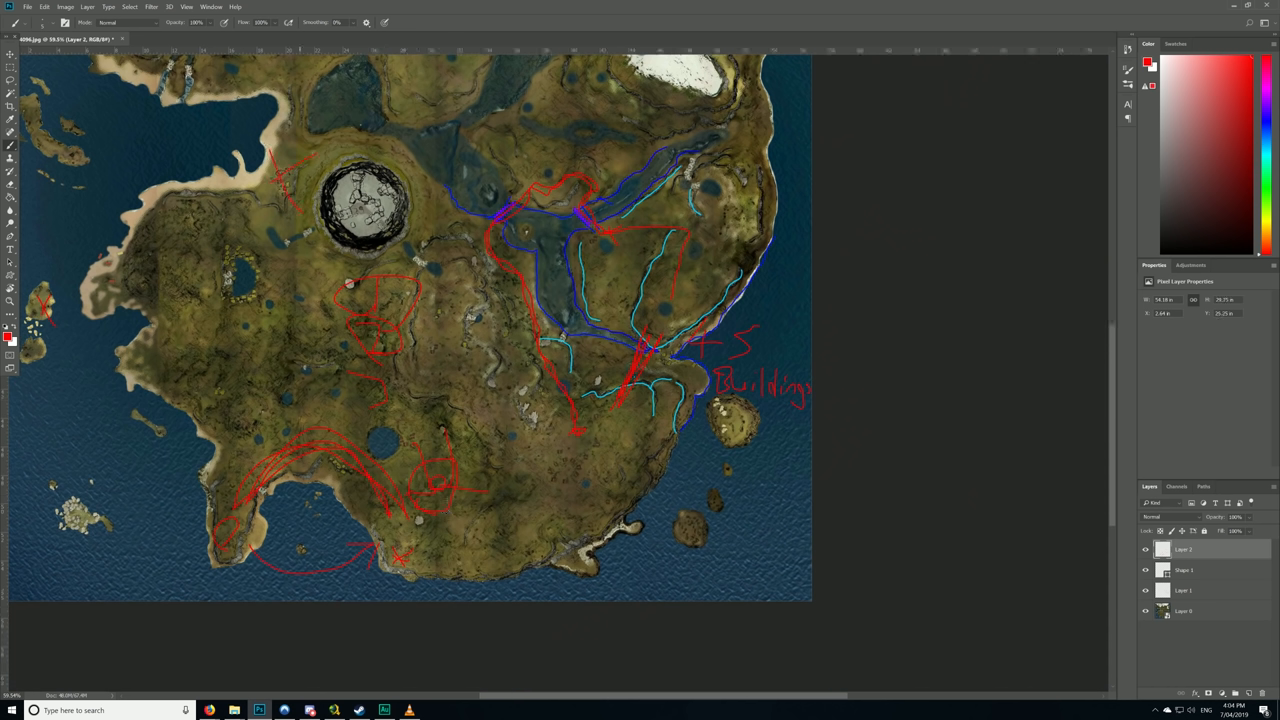
Fit the map in view and add red marks in the north and a red circle in the northeast.
left_click(284, 160)
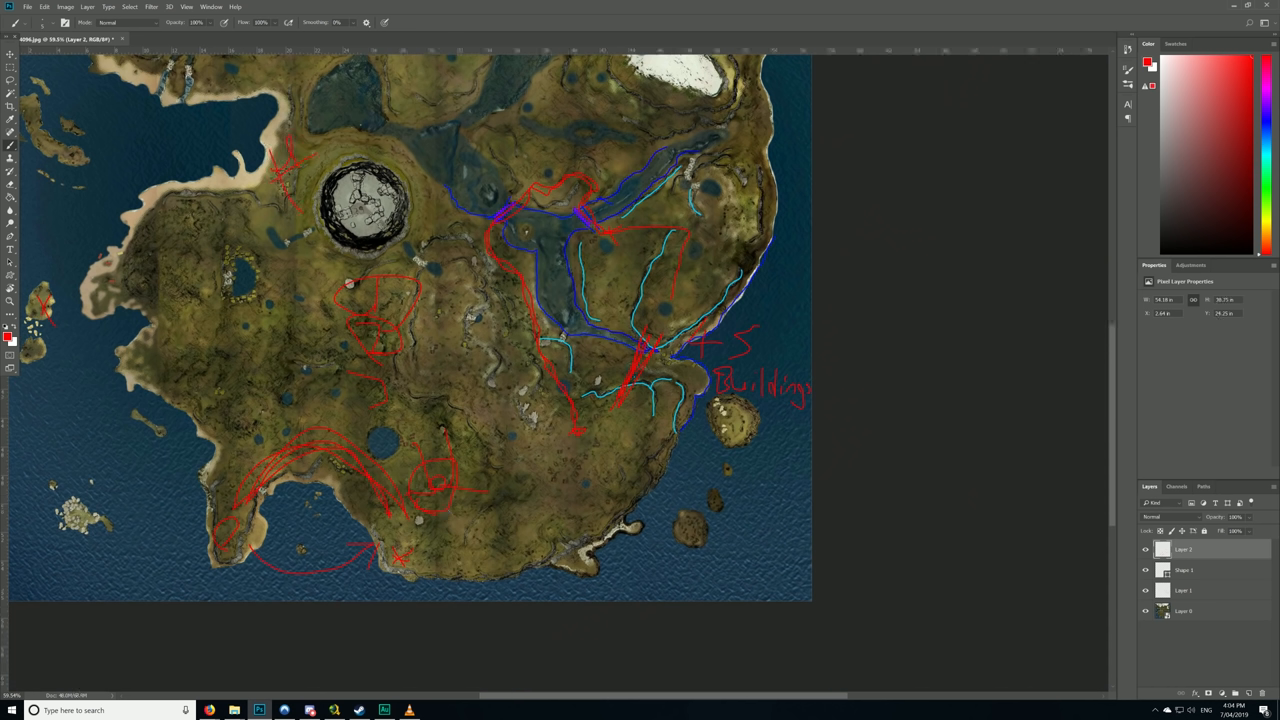
left_click_drag(580, 124, 620, 150)
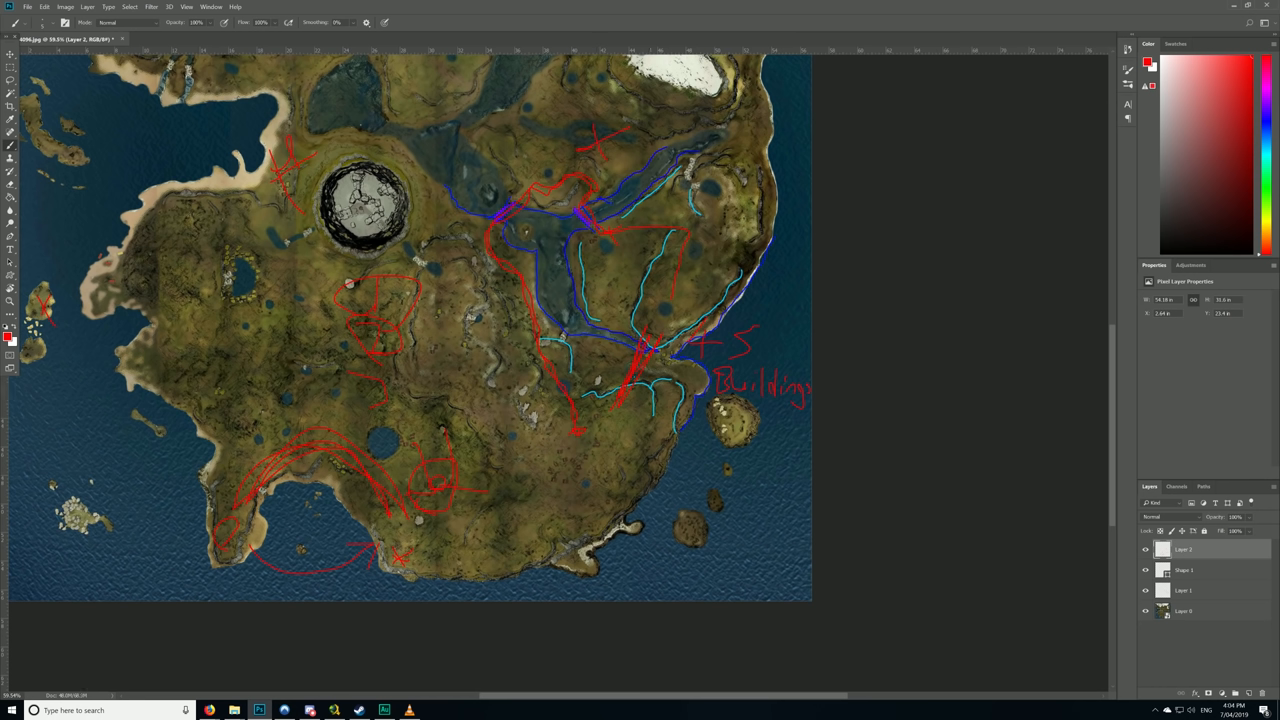
left_click_drag(710, 180, 724, 200)
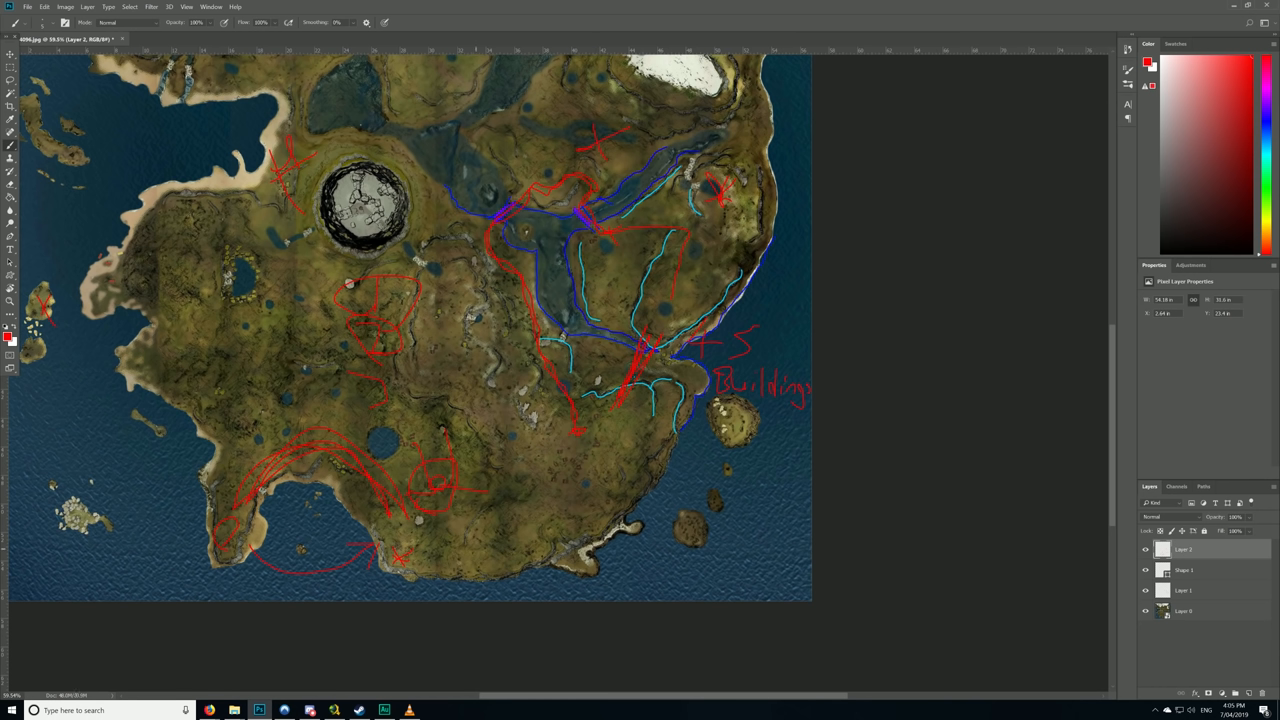
left_click_drag(420, 440, 490, 530)
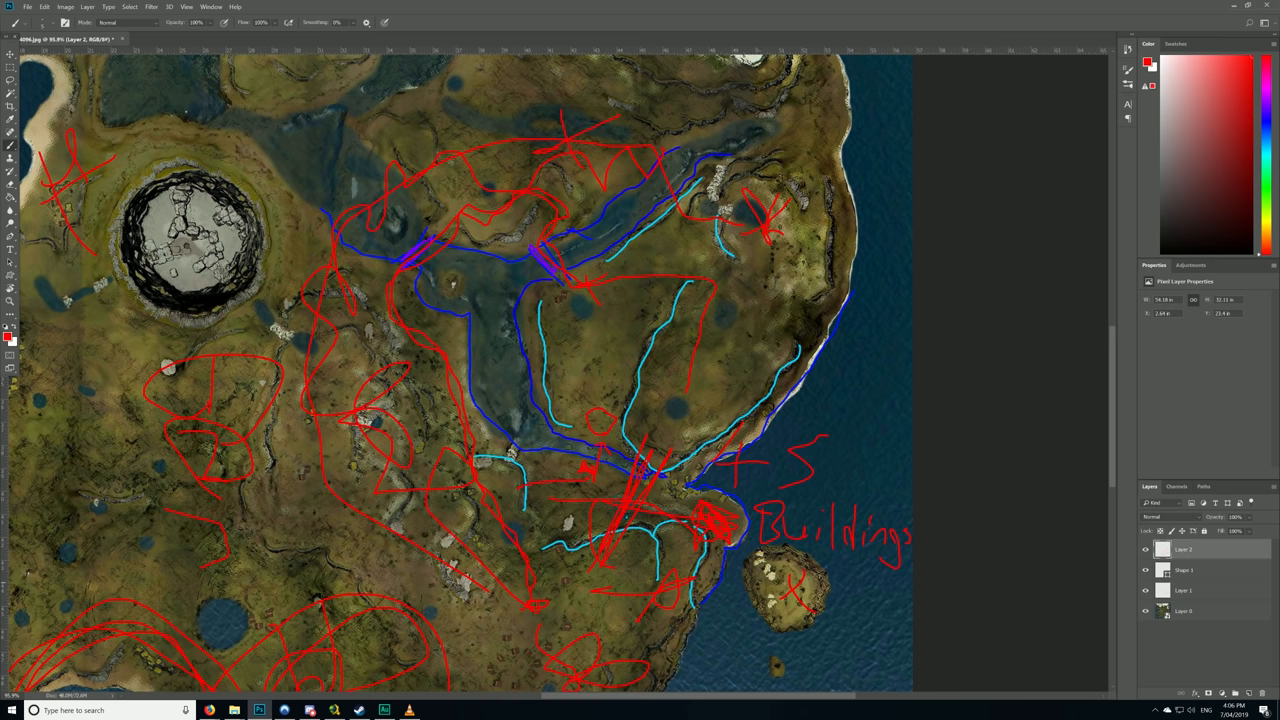
Add red strokes near the Buildings note and a thick red stroke across the east.
left_click_drag(680, 496, 810, 498)
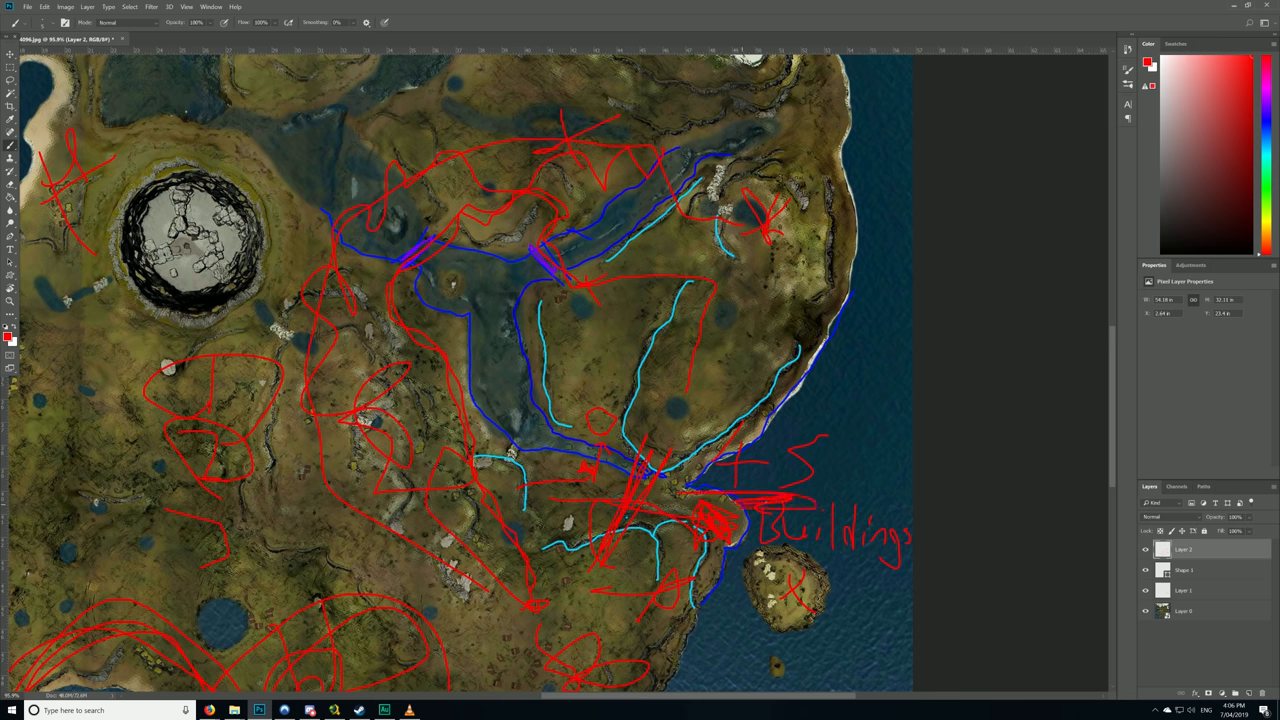
left_click_drag(730, 504, 820, 500)
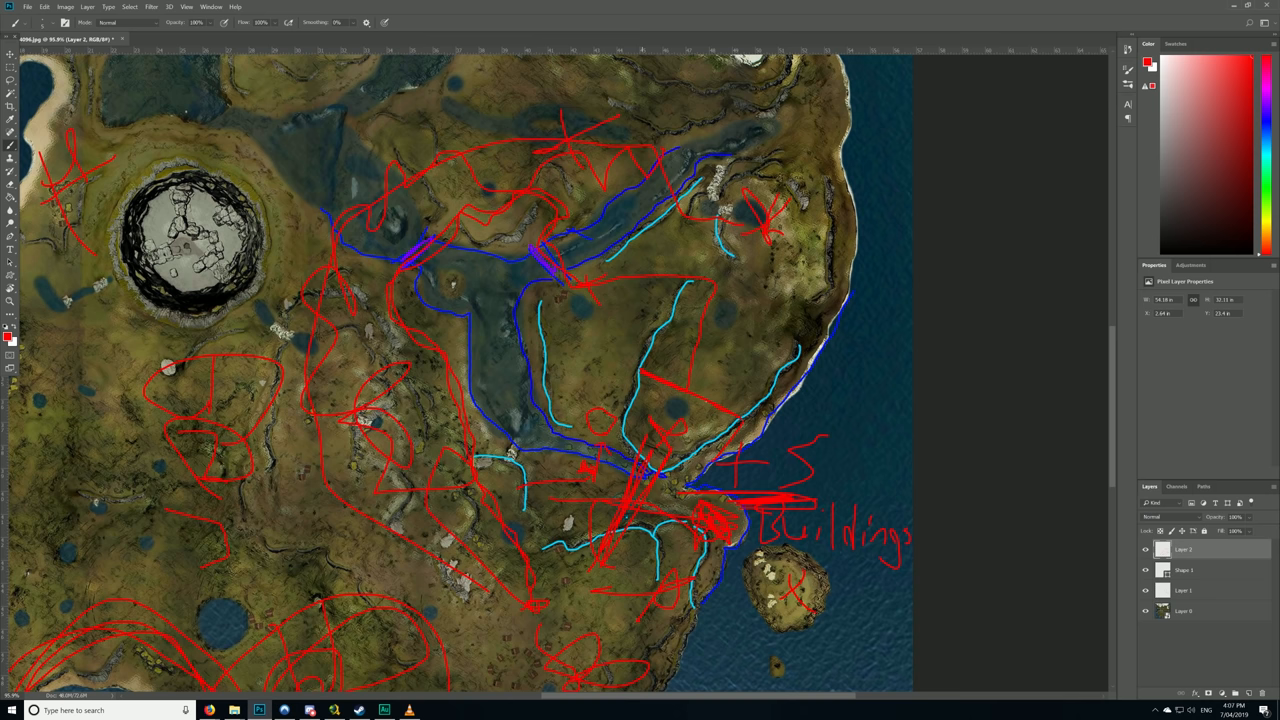
left_click_drag(616, 370, 736, 420)
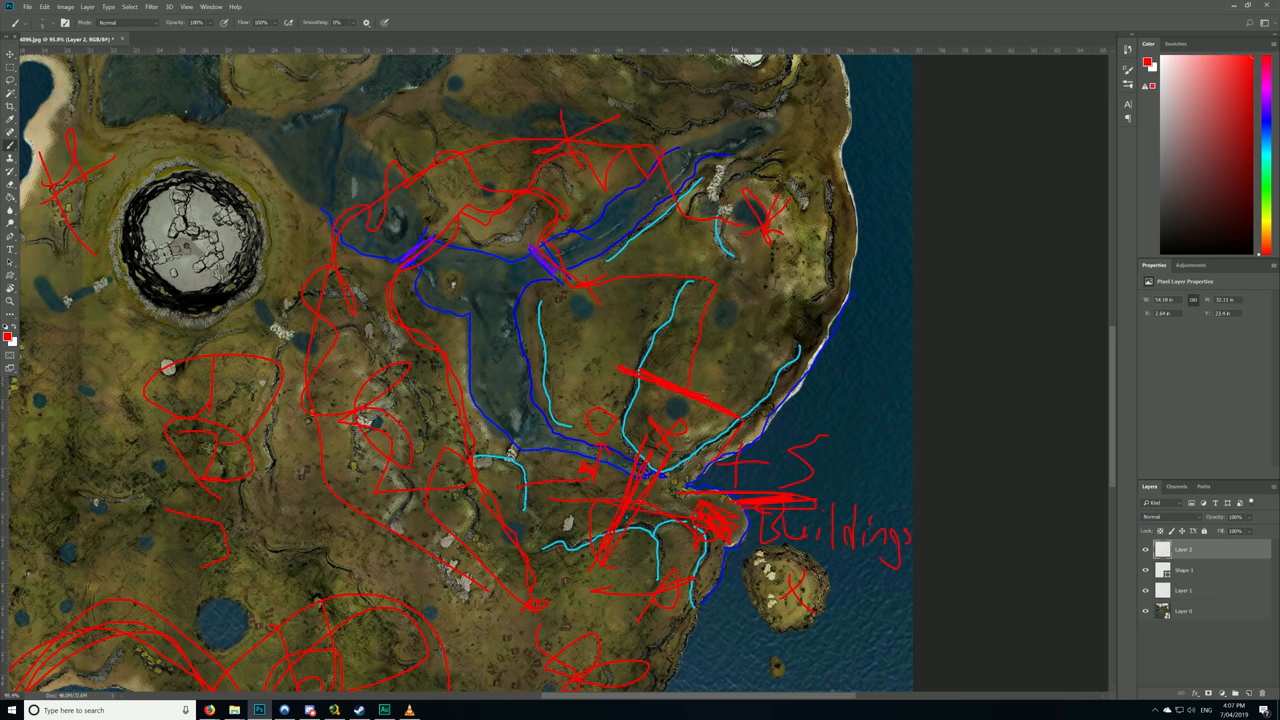